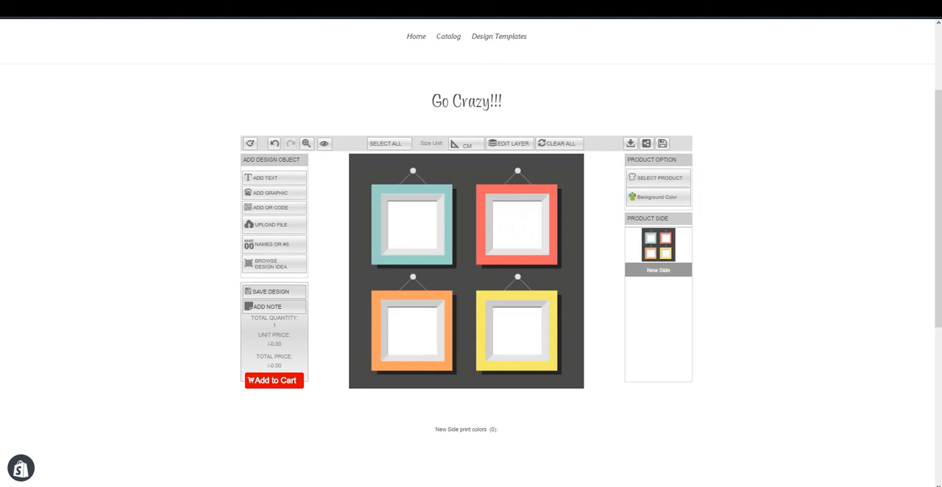
mouse_move(413, 147)
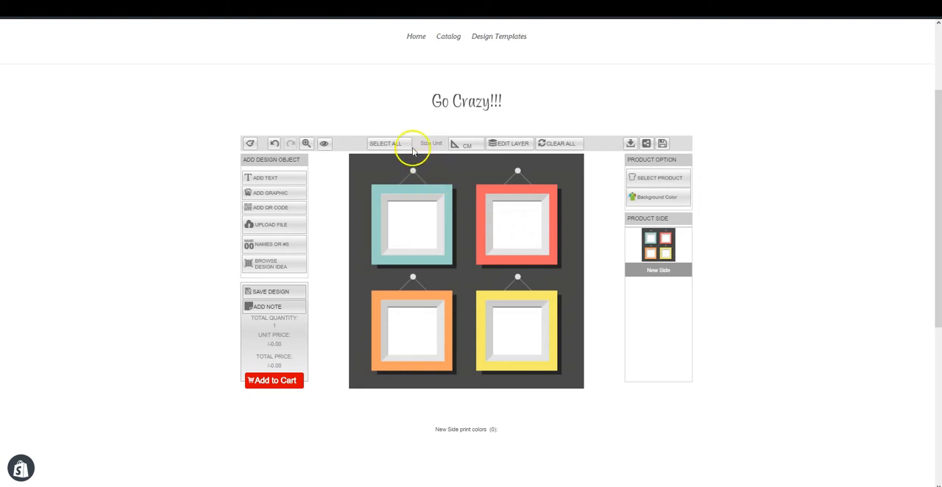
mouse_move(294, 208)
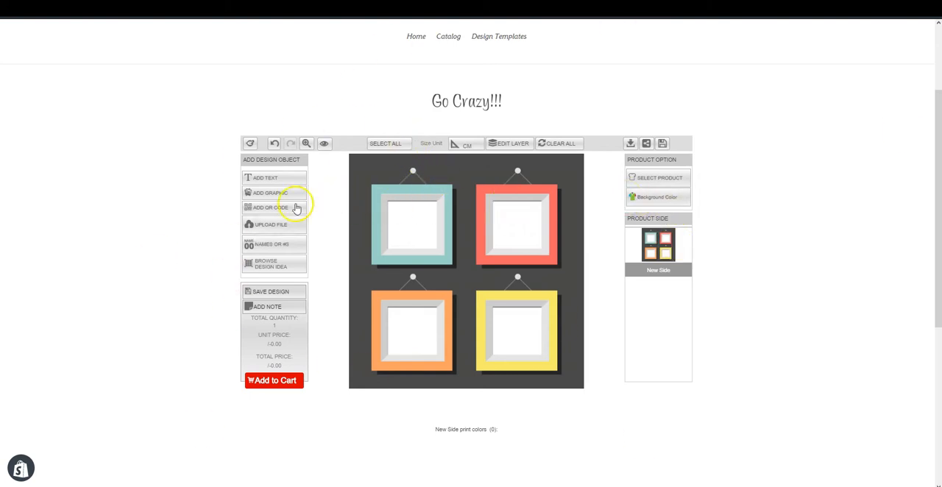
mouse_move(271, 192)
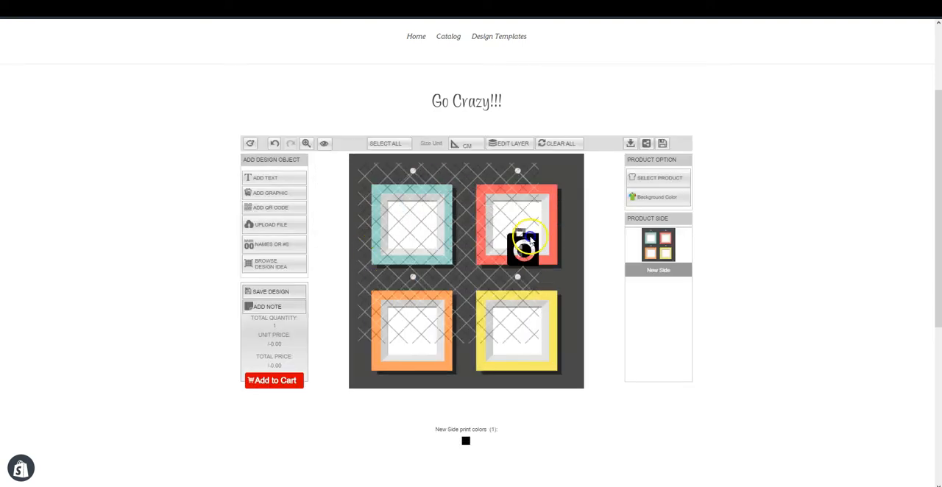
Move the camera graphic onto the teal frame, remove it, then open the frame image in Photoshop.
left_click_drag(524, 239, 440, 219)
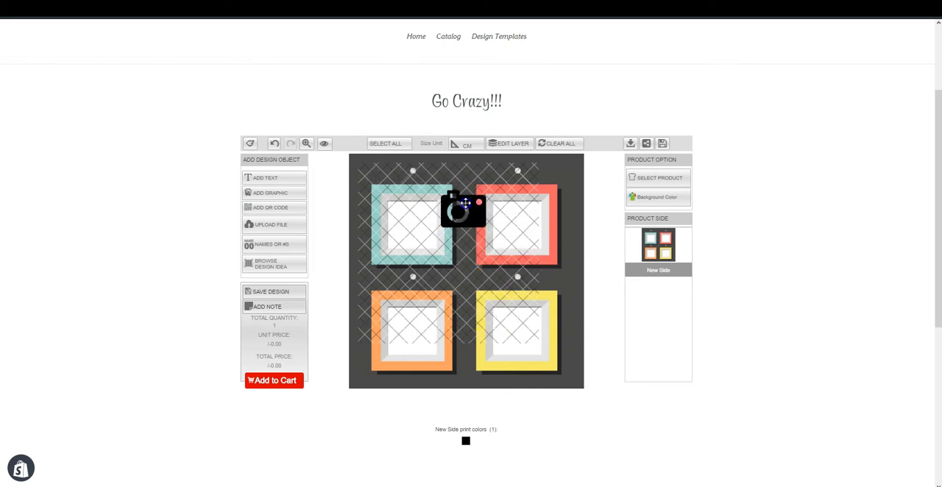
left_click_drag(462, 206, 440, 227)
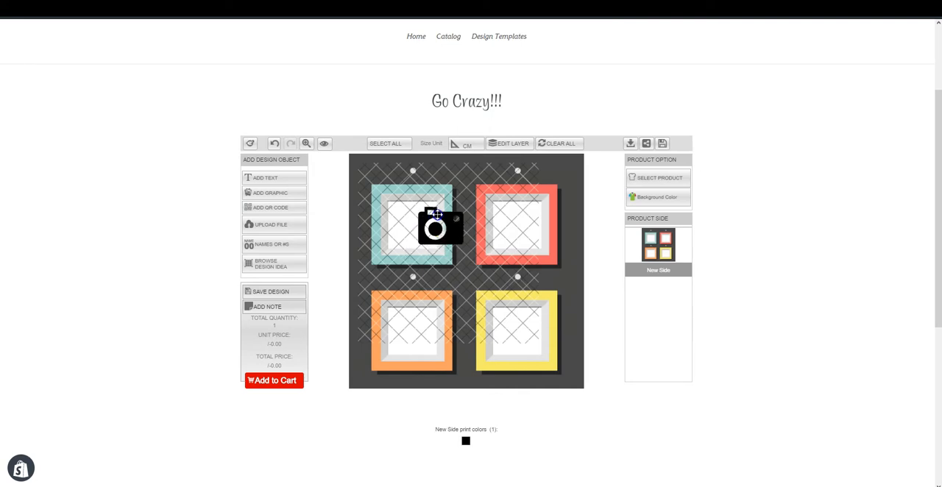
left_click(440, 226)
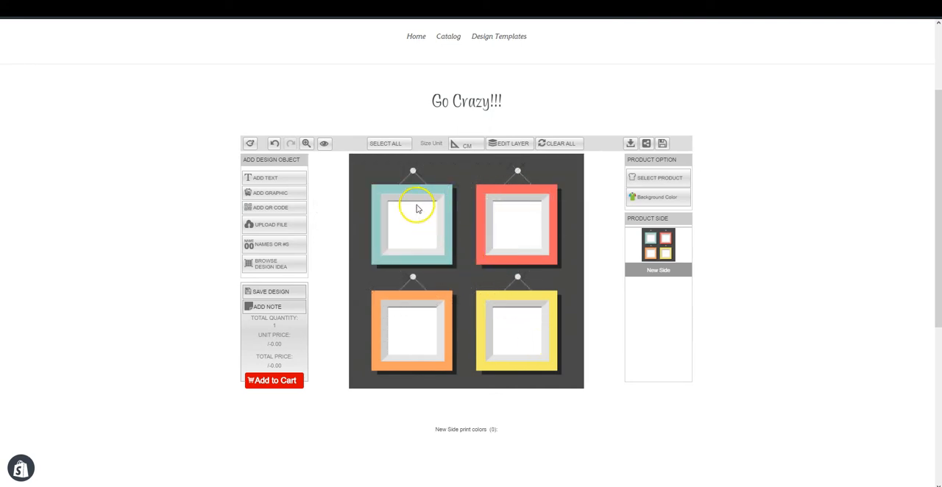
mouse_move(497, 235)
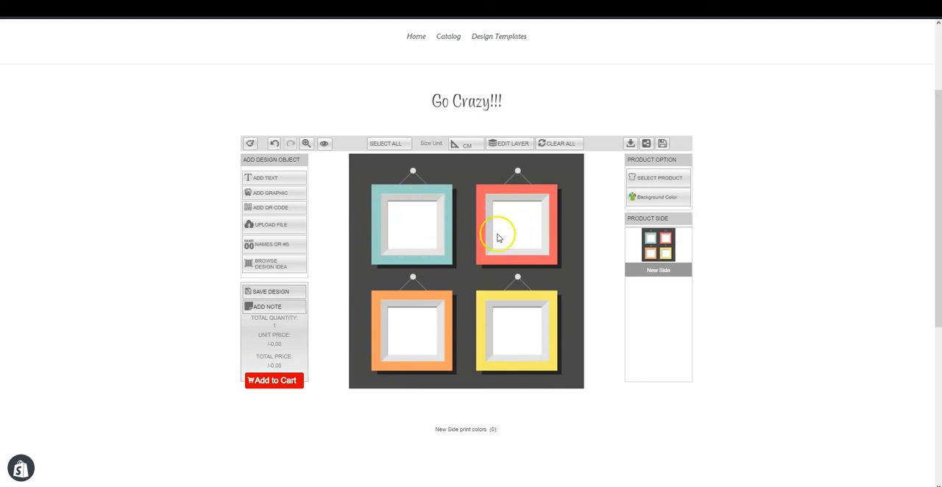
mouse_move(555, 367)
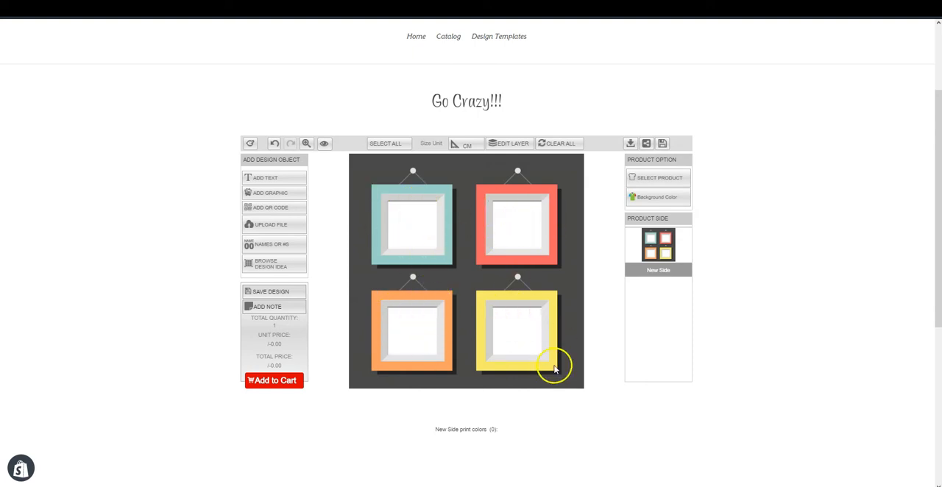
mouse_move(411, 194)
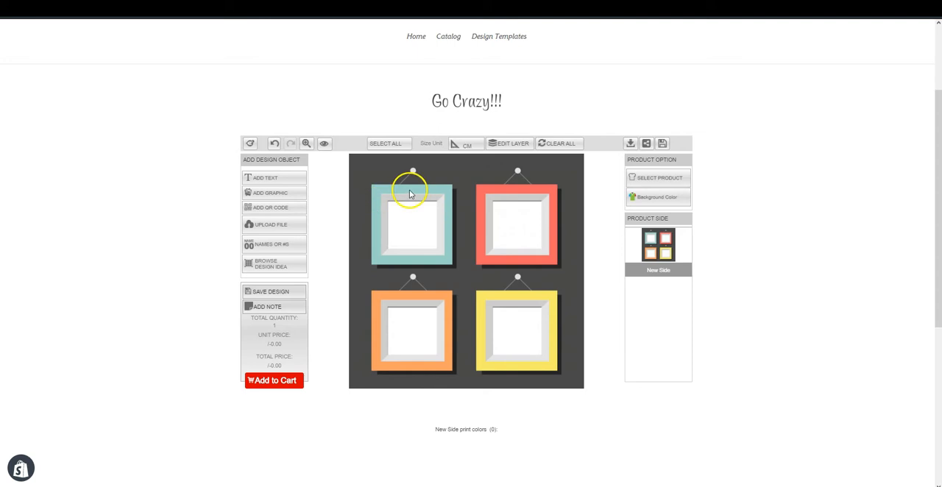
mouse_move(123, 106)
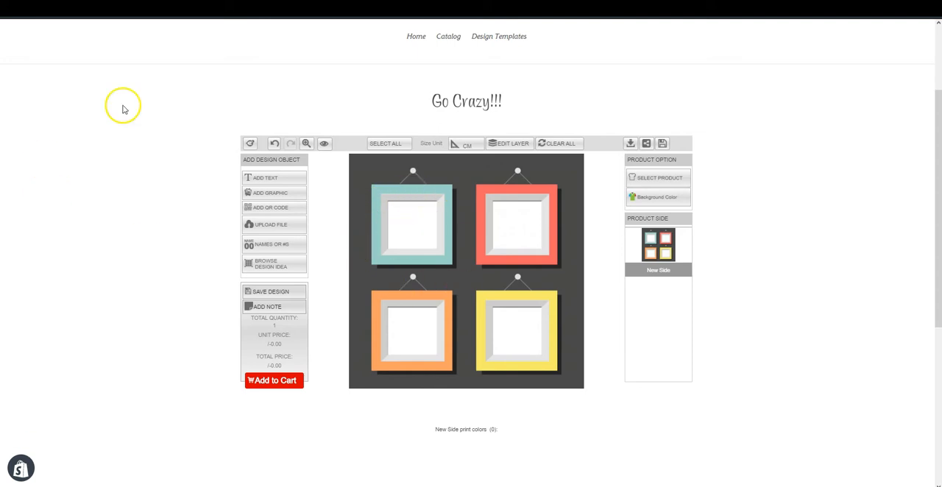
mouse_move(333, 366)
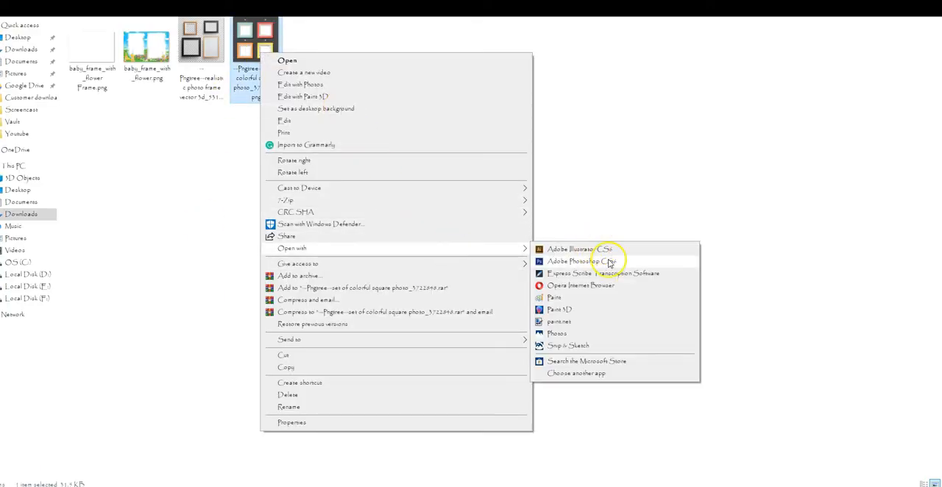
left_click(575, 261)
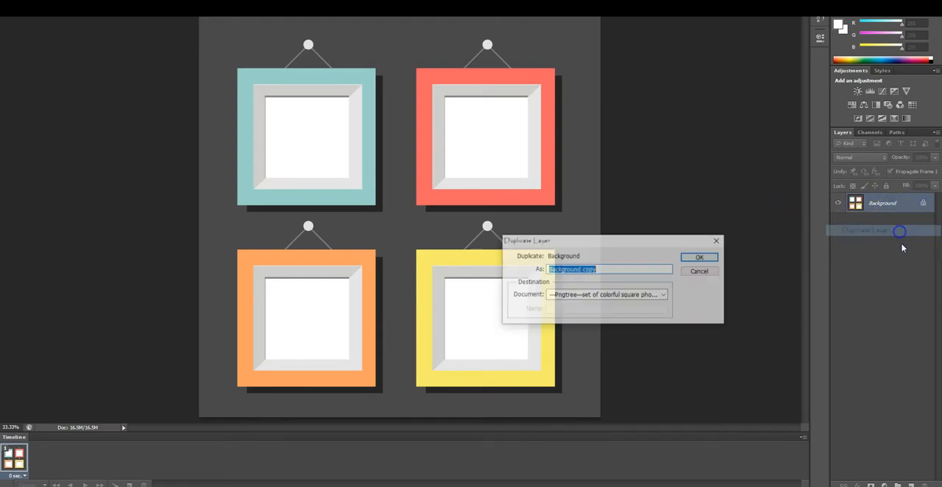
Confirm the Background copy layer and switch off the original Background layer's visibility.
left_click(698, 257)
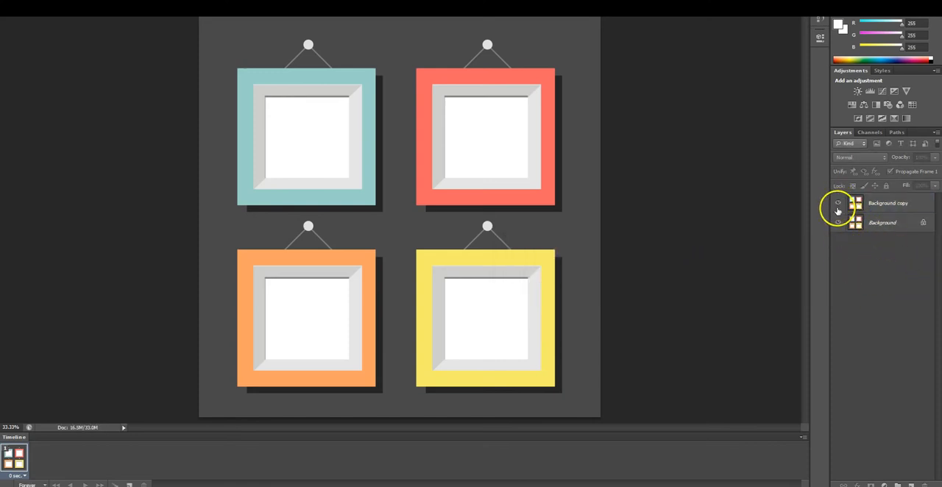
left_click(837, 203)
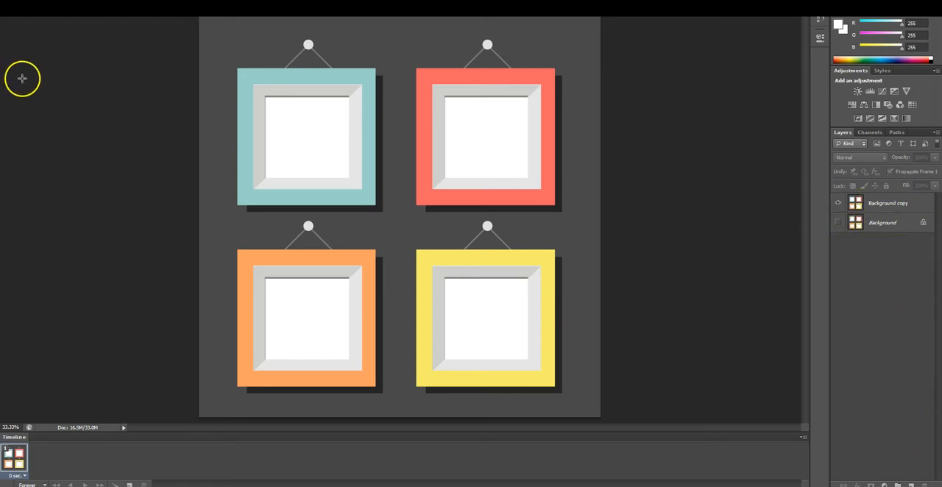
mouse_move(263, 98)
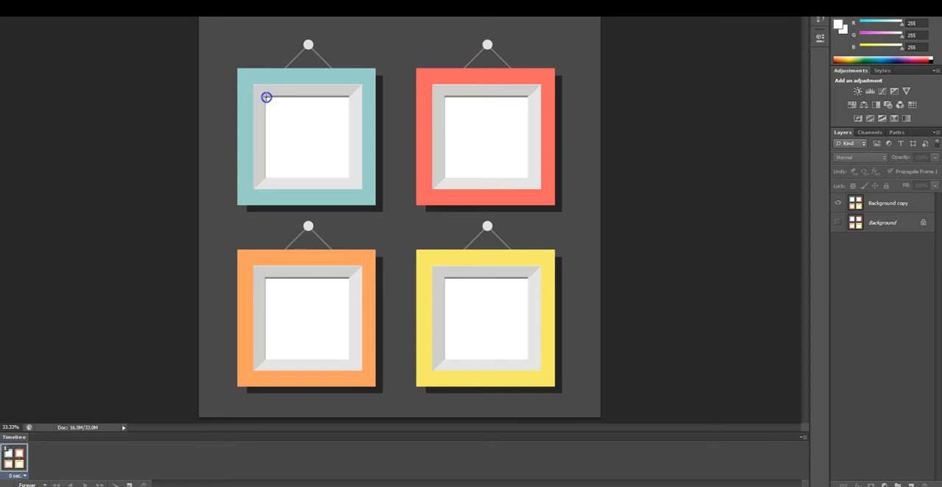
Marquee-select the teal, red, orange and yellow frame openings into one selection.
left_click_drag(266, 96, 339, 123)
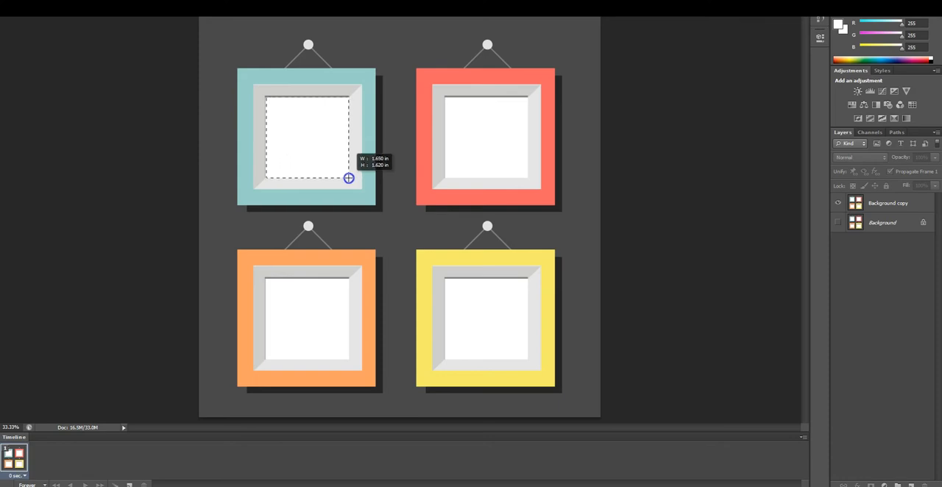
mouse_move(446, 101)
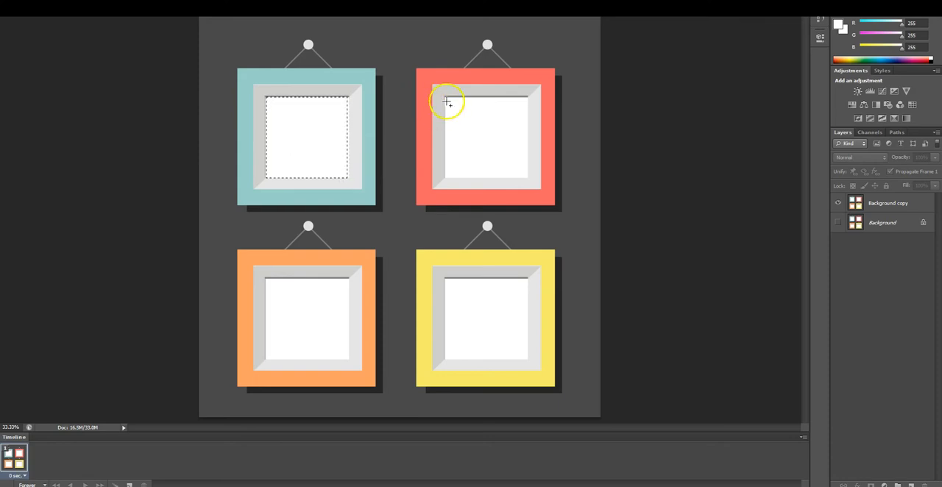
left_click_drag(445, 99, 480, 110)
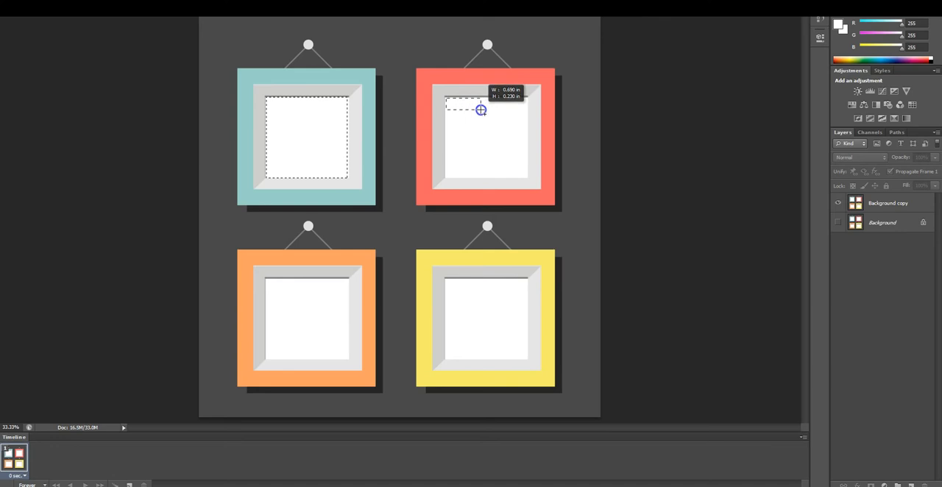
left_click_drag(481, 109, 528, 178)
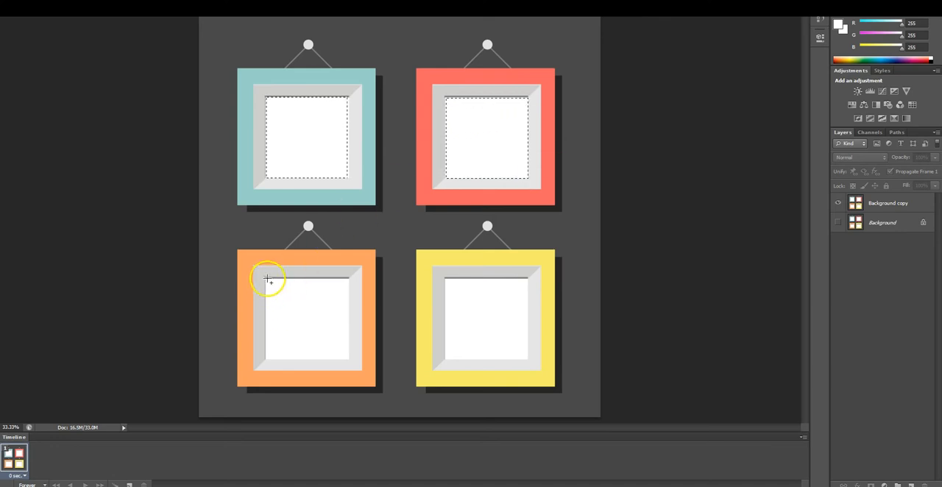
left_click_drag(267, 280, 350, 357)
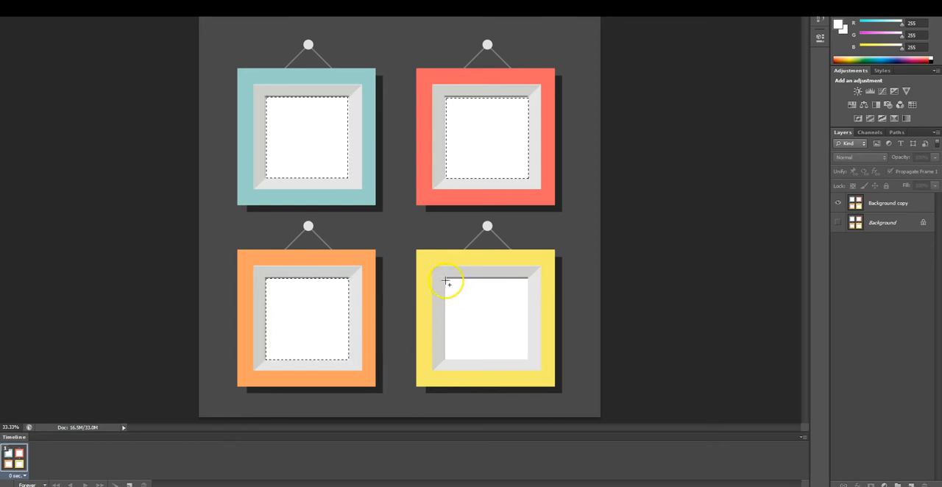
left_click_drag(446, 281, 505, 317)
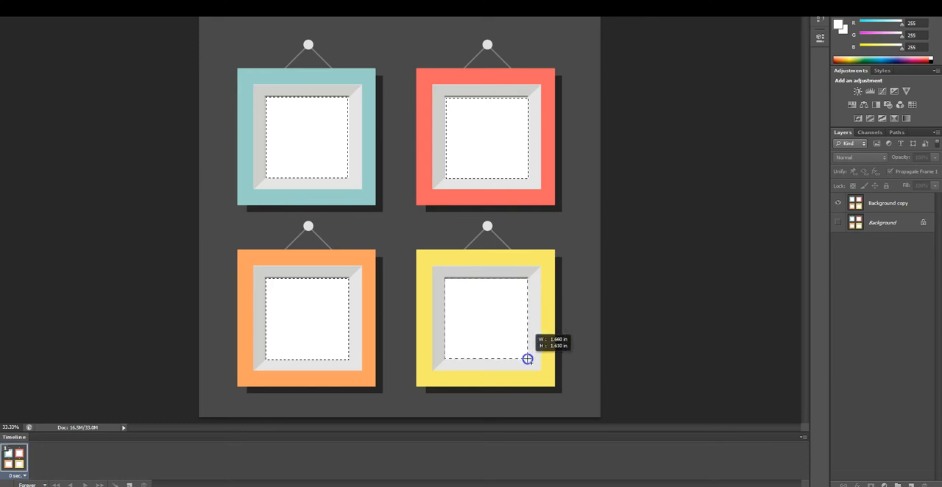
left_click(886, 203)
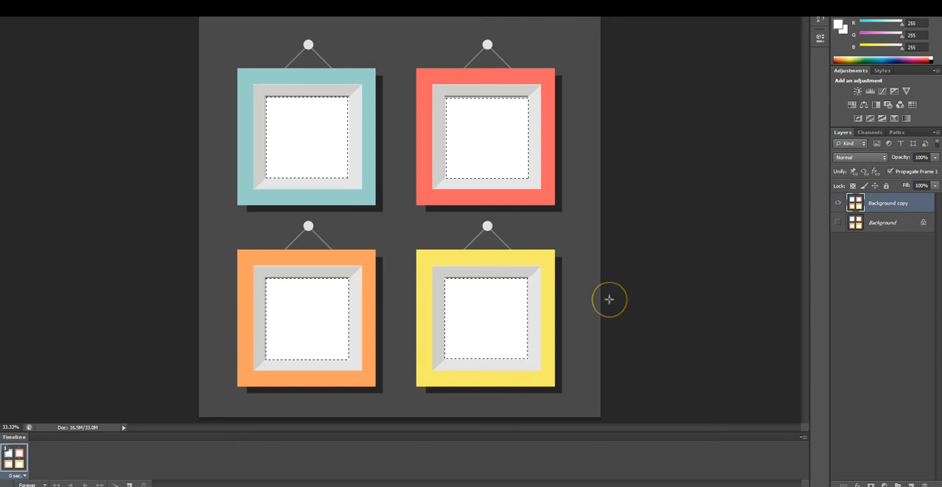
Invert the selection so everything outside the four openings is selected.
right_click(493, 146)
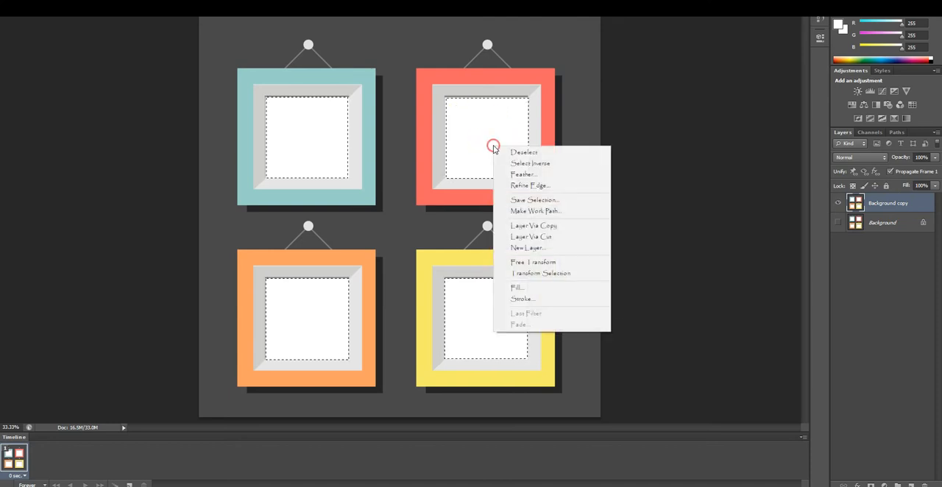
mouse_move(530, 162)
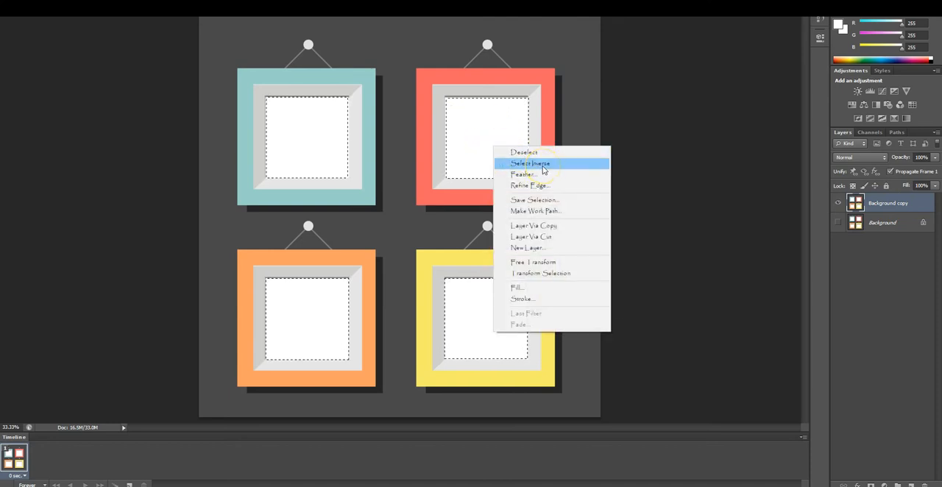
left_click(530, 163)
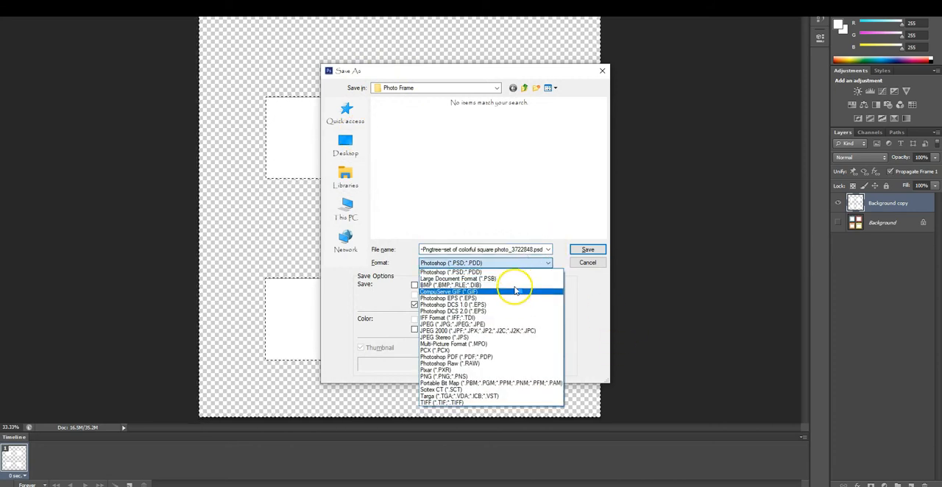
Save the image as PNG named 'aaa', accepting the default PNG compression options.
left_click(444, 376)
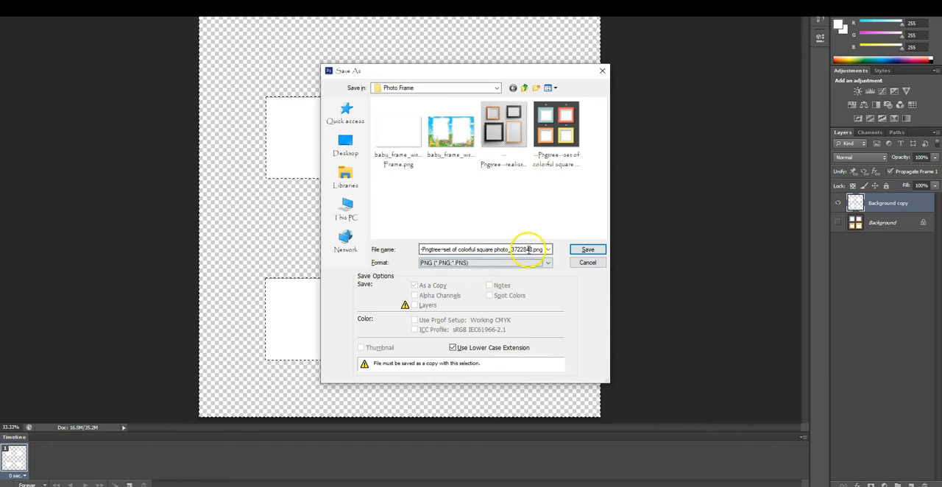
left_click(482, 249)
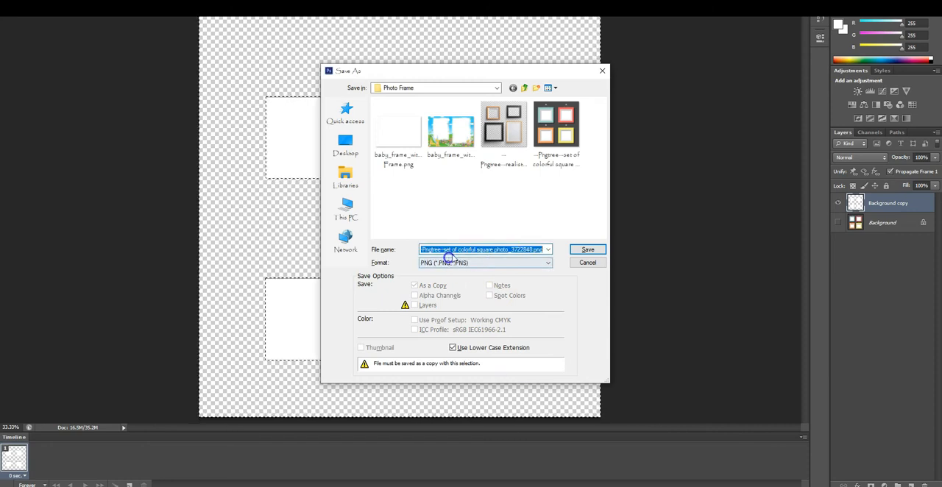
type("aaa")
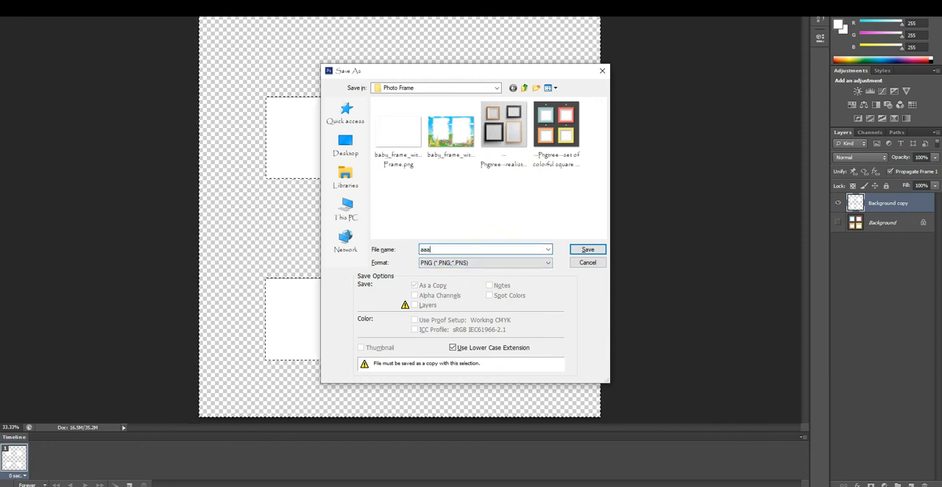
left_click(587, 249)
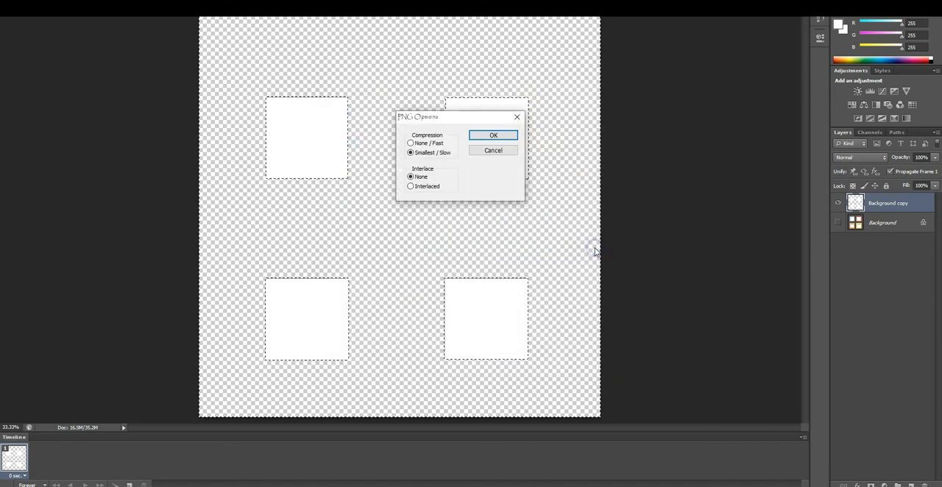
left_click(493, 134)
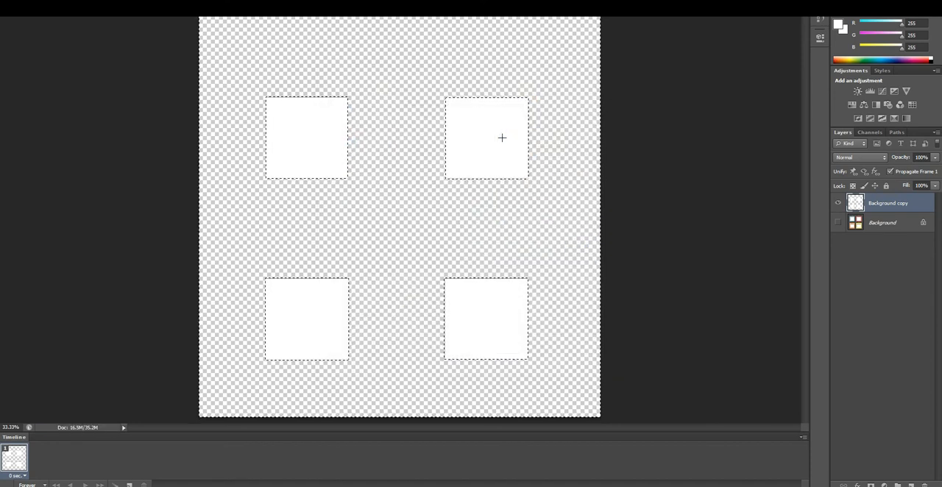
mouse_move(198, 375)
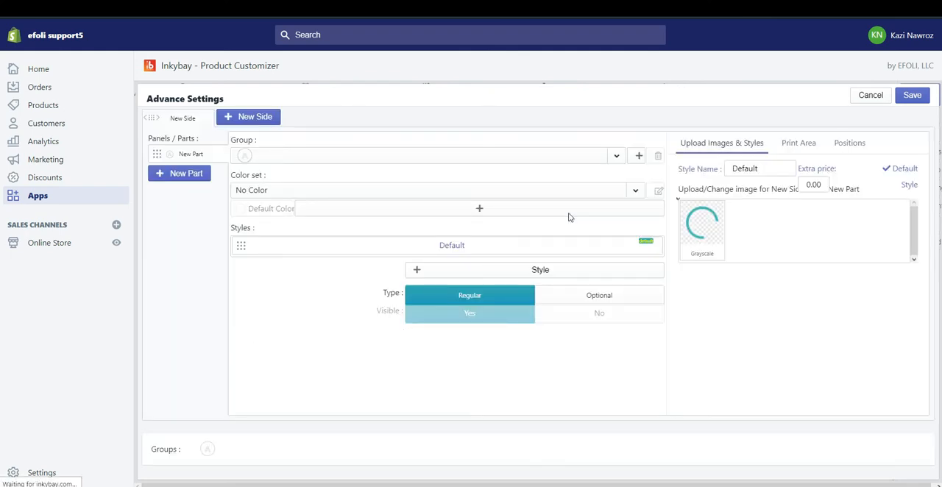
Bring up this side's Print Area settings and the print area shape library.
left_click(798, 142)
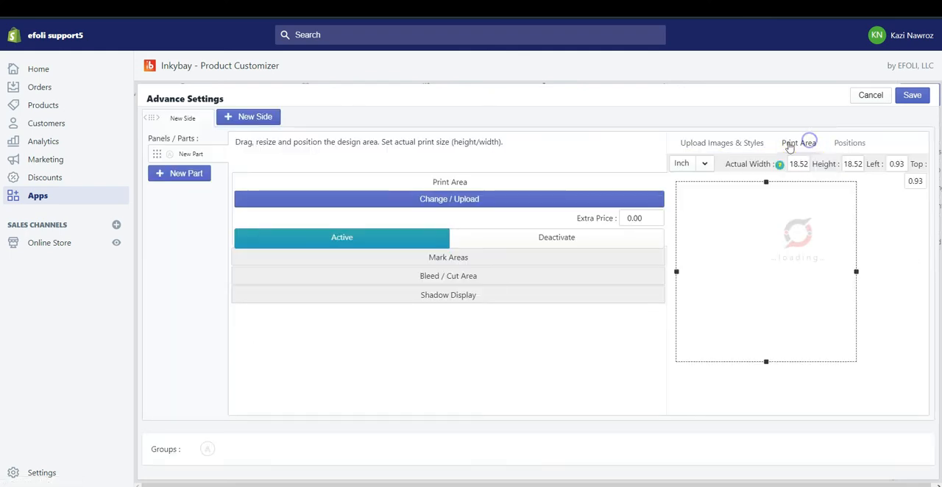
left_click(798, 143)
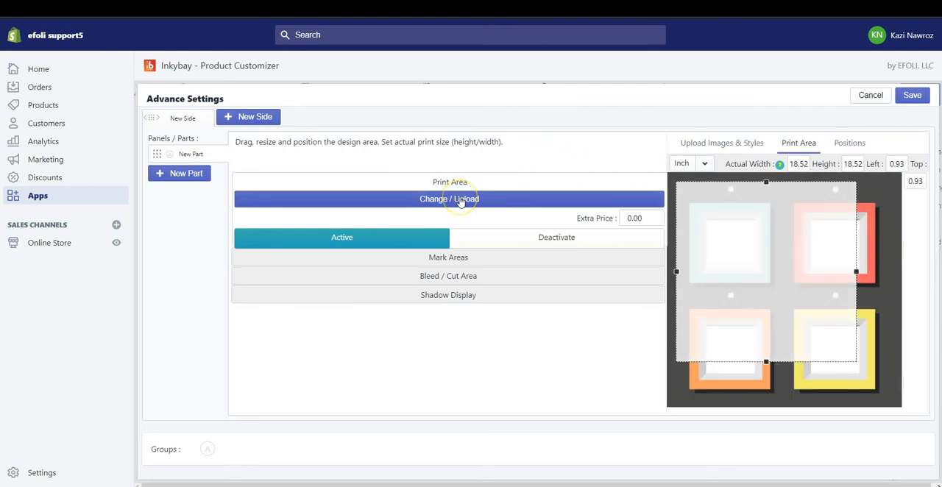
left_click(449, 199)
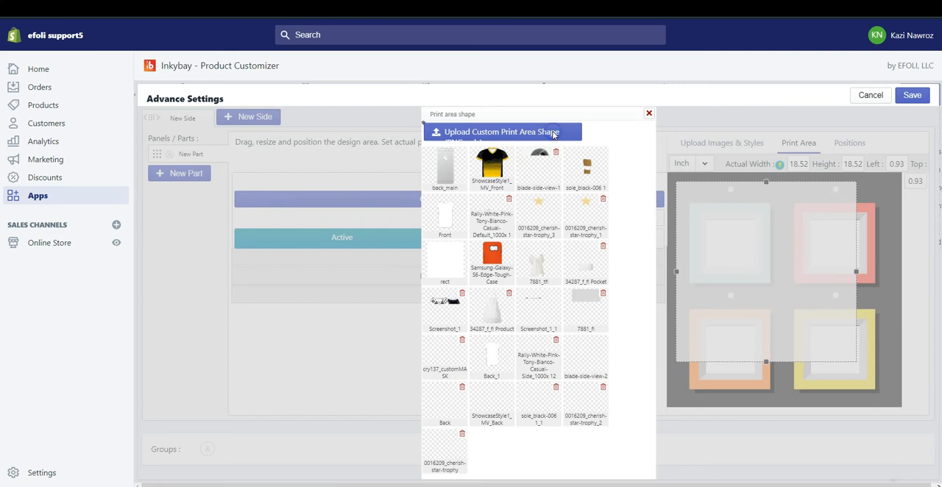
Upload aaa.png as the custom print area shape.
left_click(502, 131)
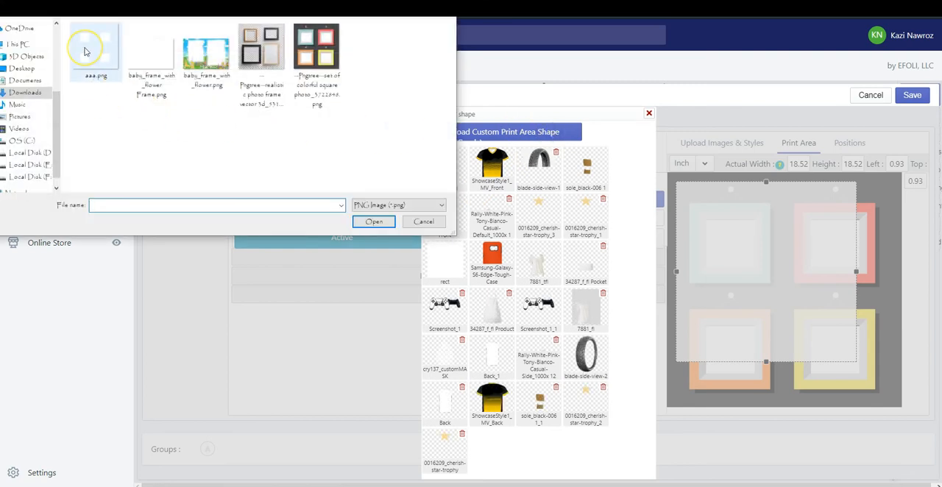
left_click(374, 221)
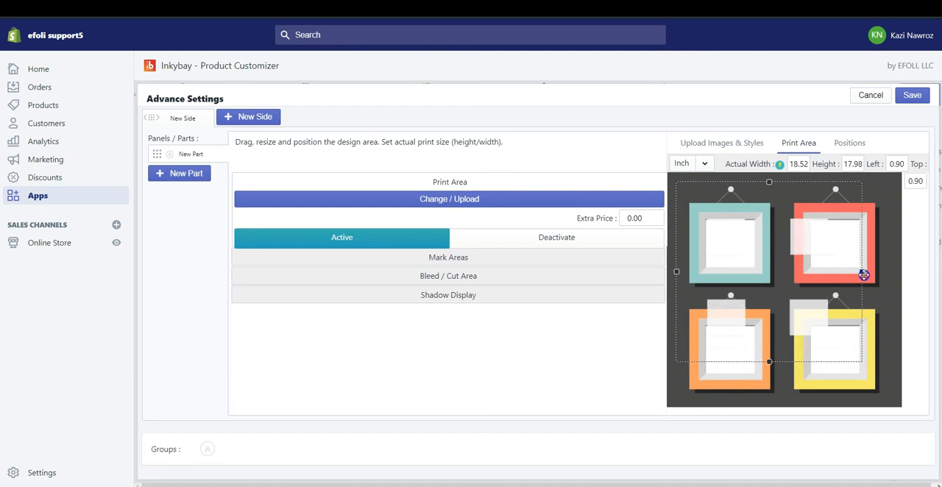
Stretch the print area from the top-left corner to full height so openings align, then save.
left_click_drag(864, 276, 789, 181)
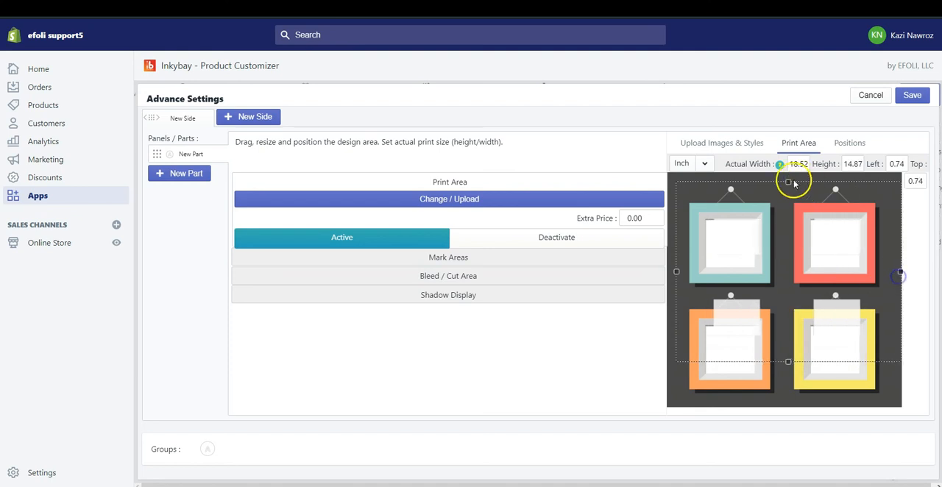
left_click_drag(788, 182, 788, 177)
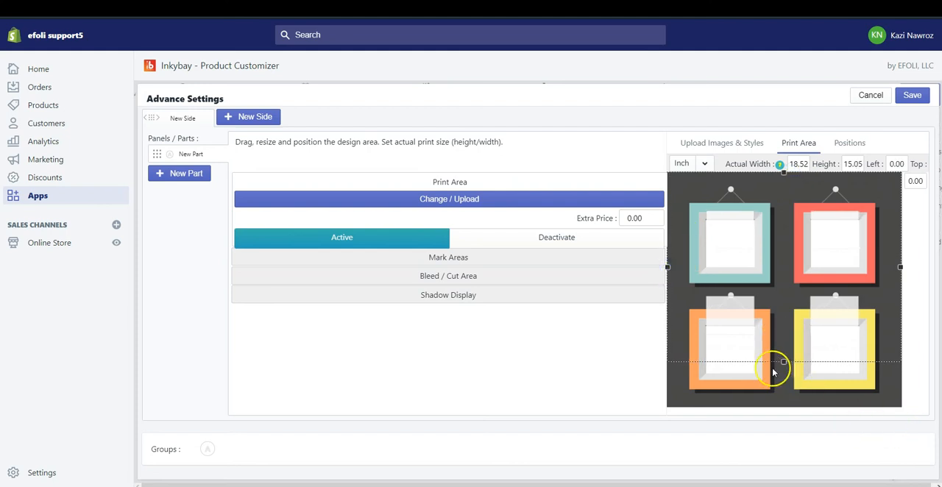
left_click_drag(778, 365, 796, 405)
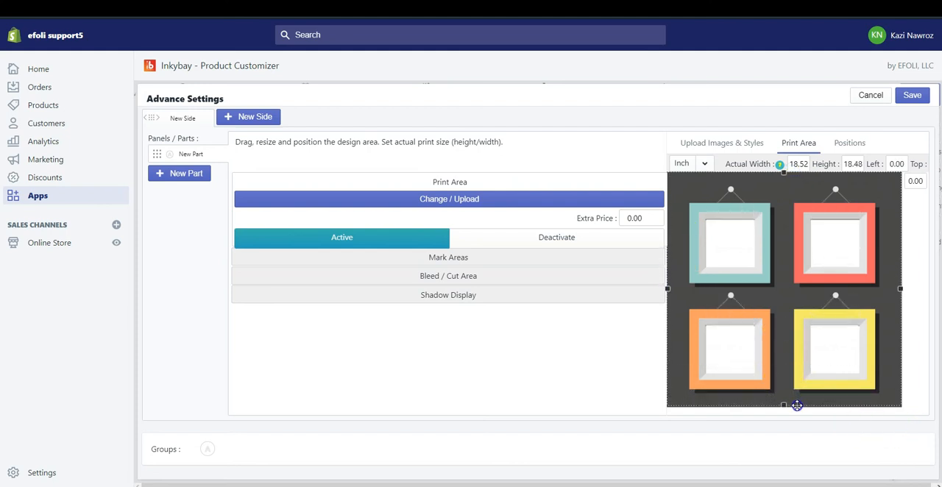
left_click_drag(796, 405, 782, 407)
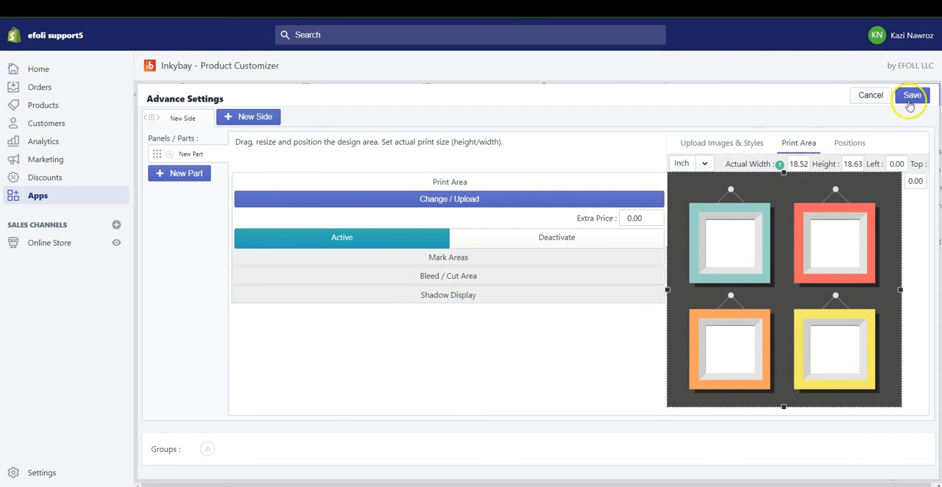
left_click(911, 95)
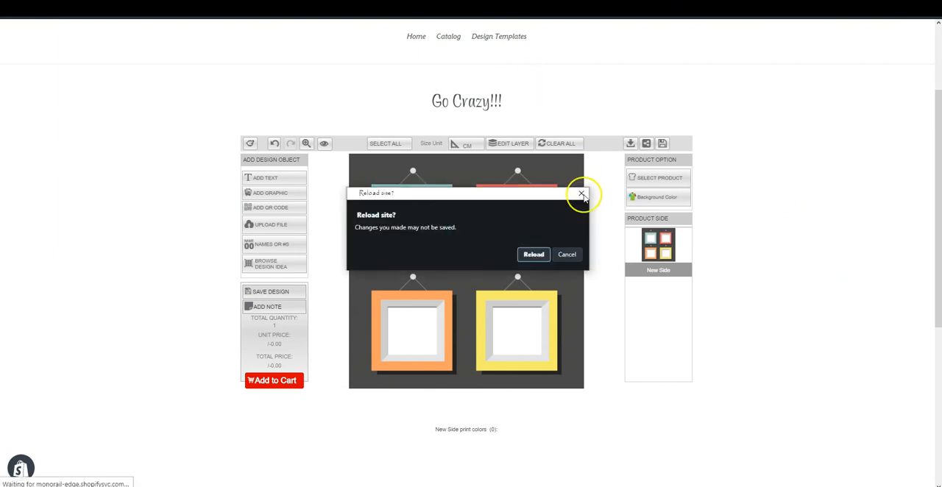
Dismiss the reload prompt, add a graphic and drag it across the frame openings.
left_click(532, 253)
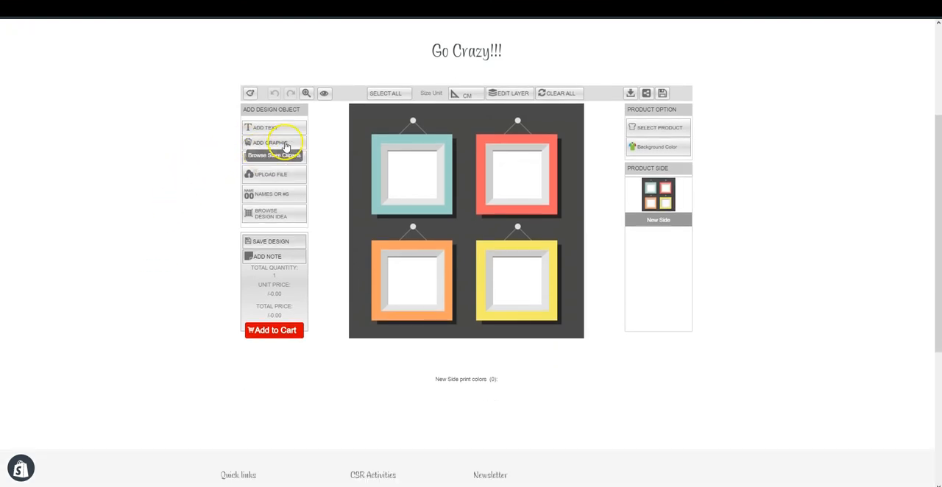
left_click(273, 154)
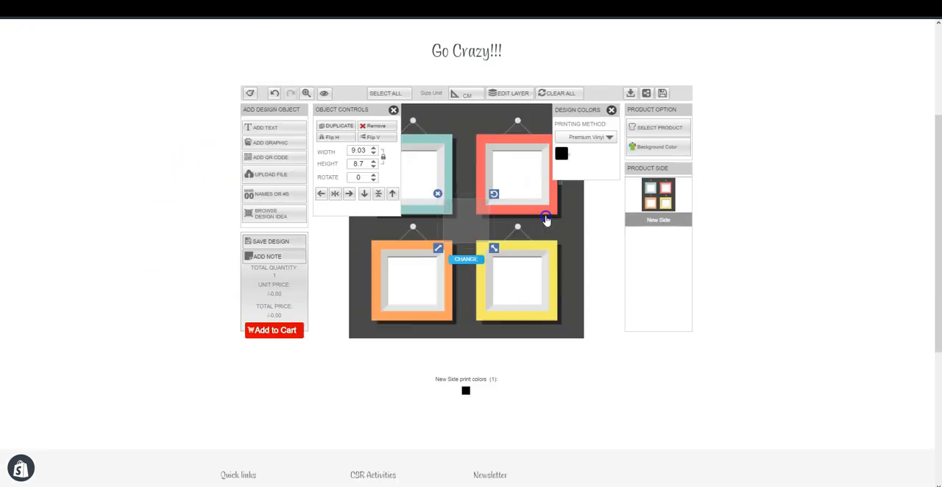
left_click(392, 109)
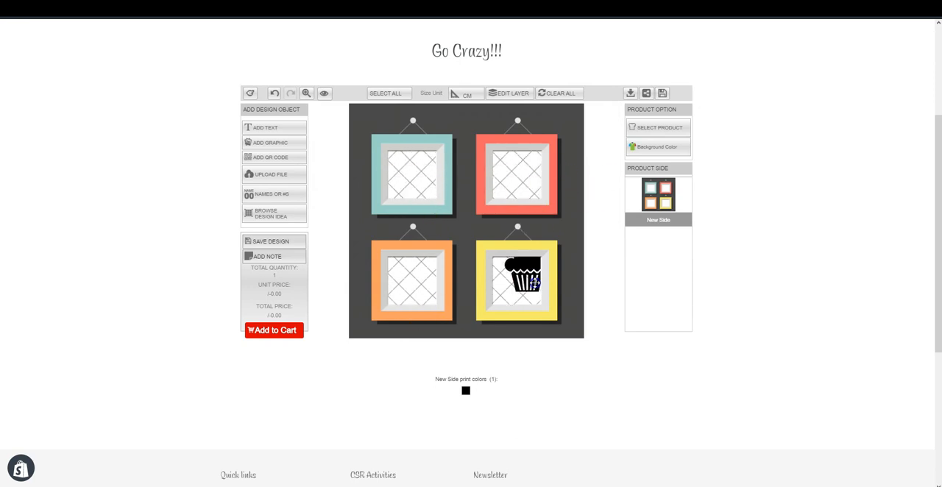
left_click_drag(517, 282, 414, 281)
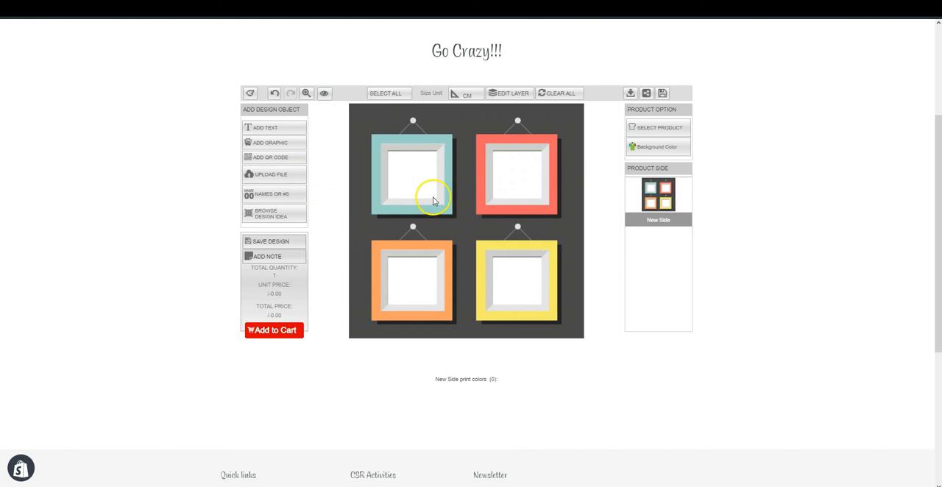
mouse_move(710, 238)
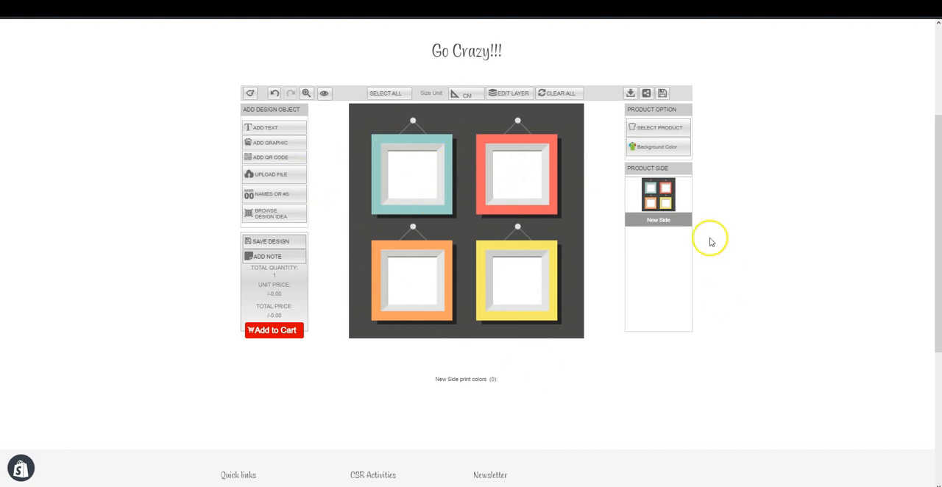